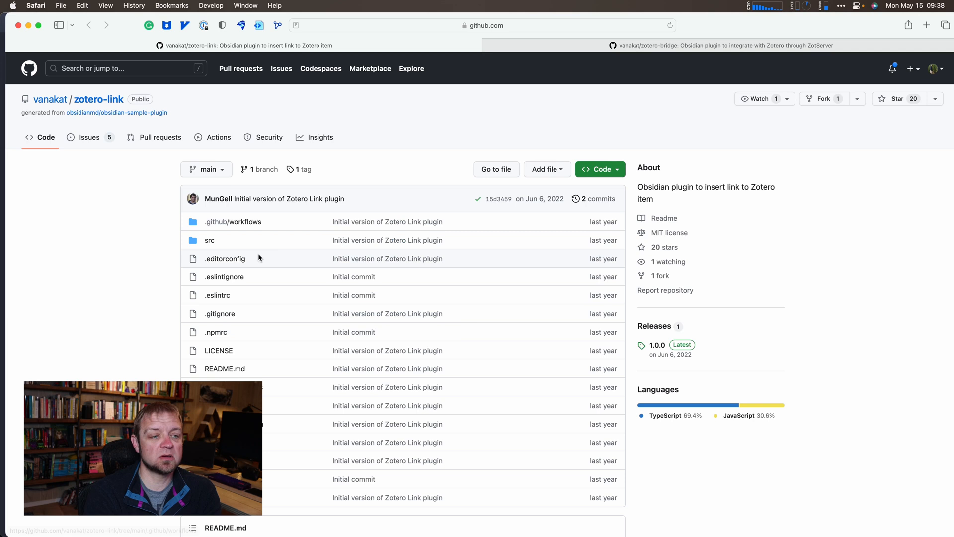
Reach ZotServer's GitHub releases and get download options for zotserver-0.1.2.xpi.
scroll(down, 3)
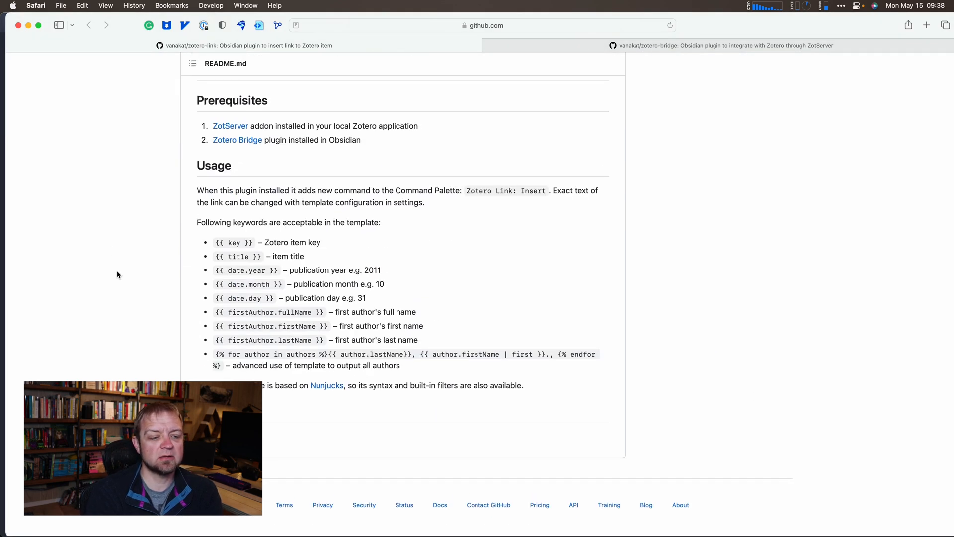
mouse_move(229, 127)
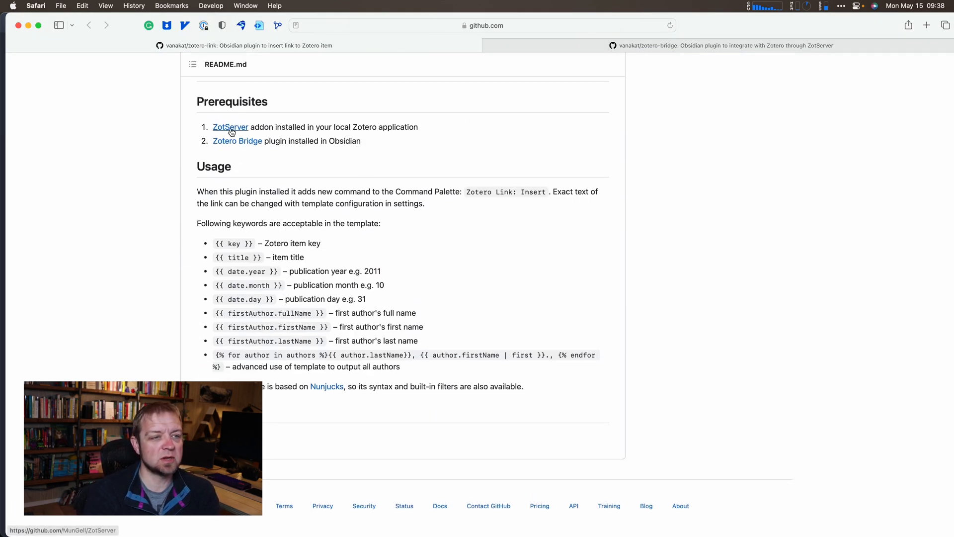
mouse_move(237, 140)
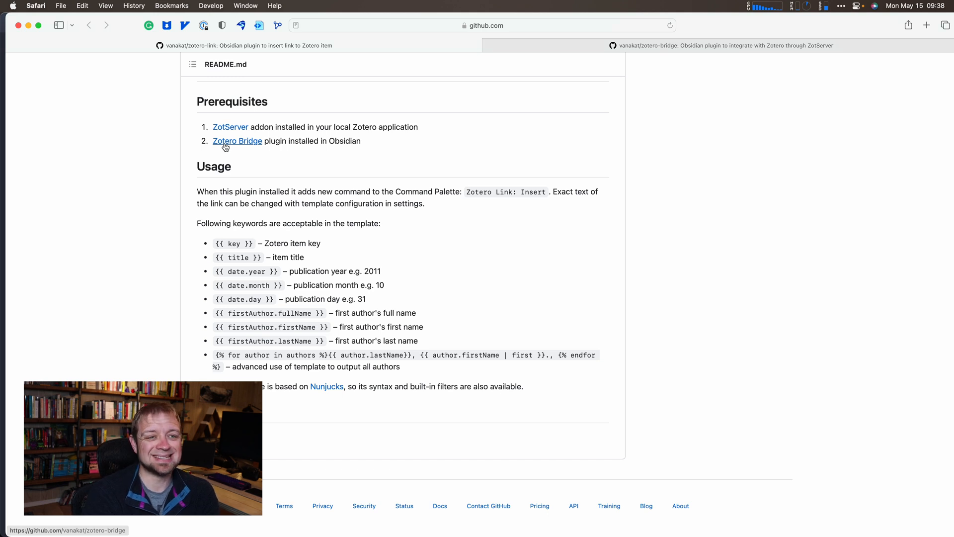
mouse_move(674, 53)
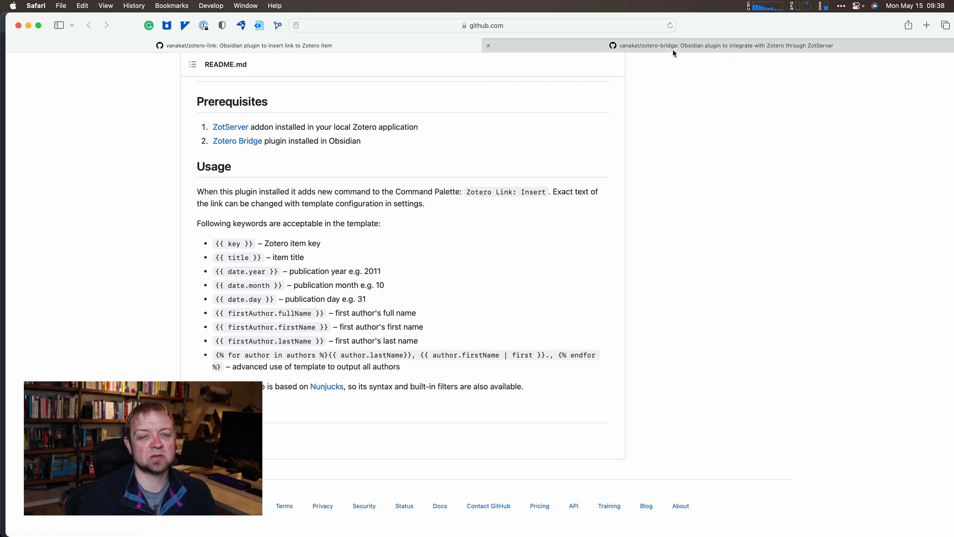
mouse_move(230, 127)
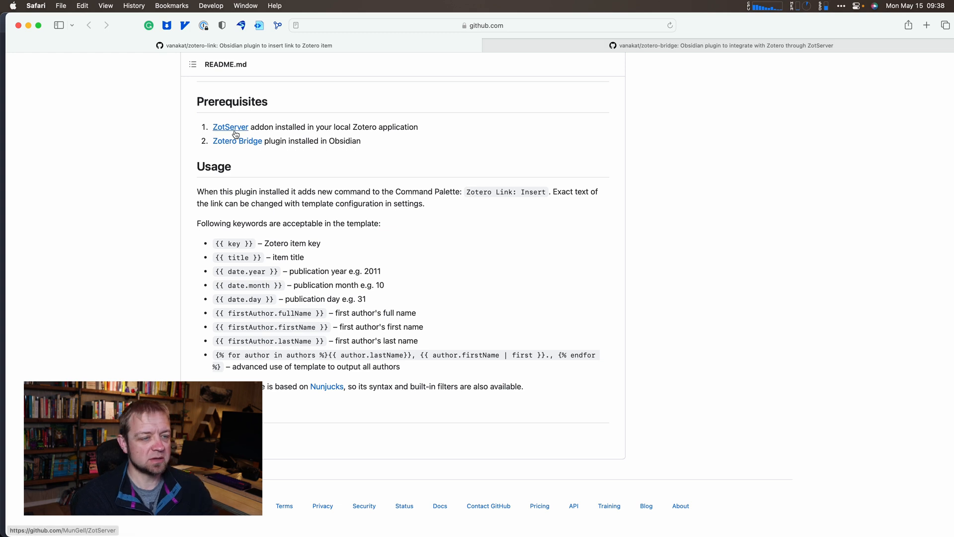
click(230, 127)
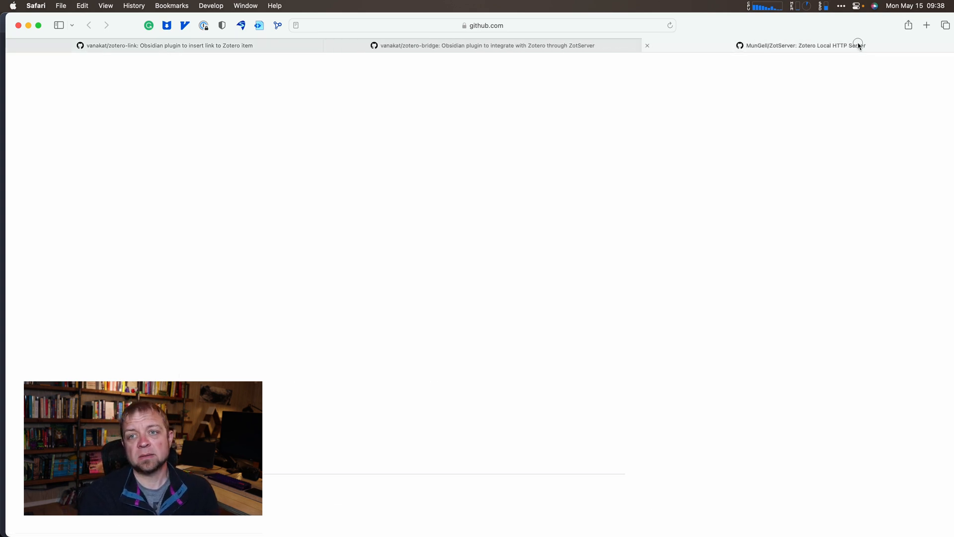
click(803, 45)
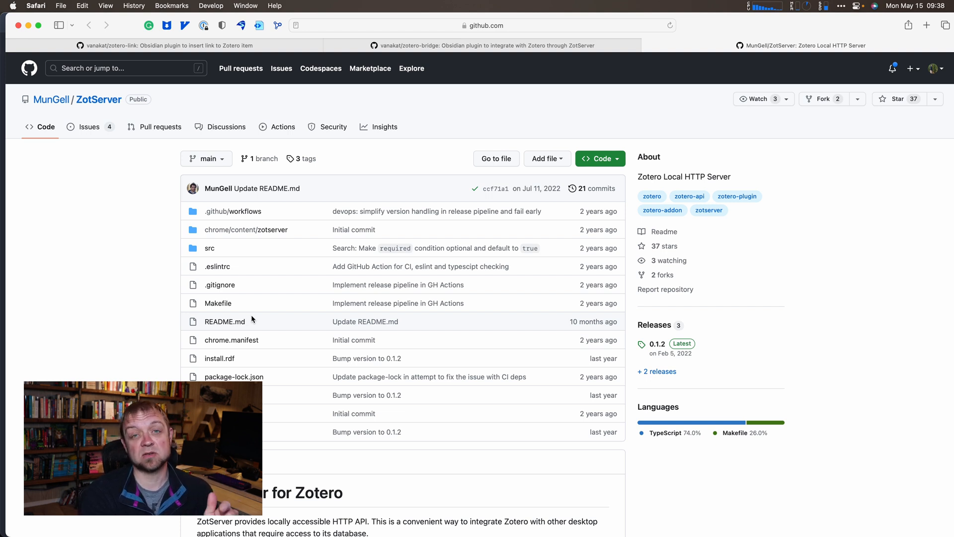
scroll(down, 3)
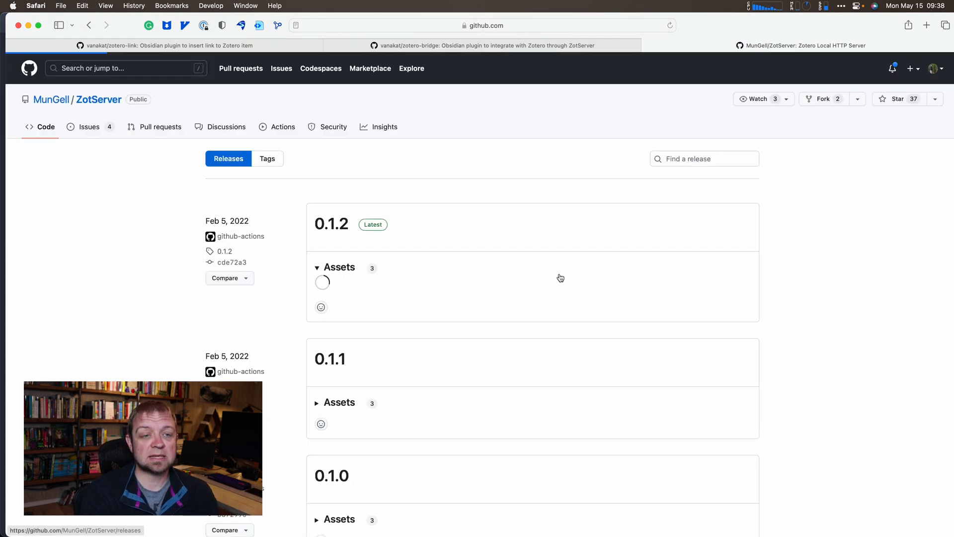
click(335, 266)
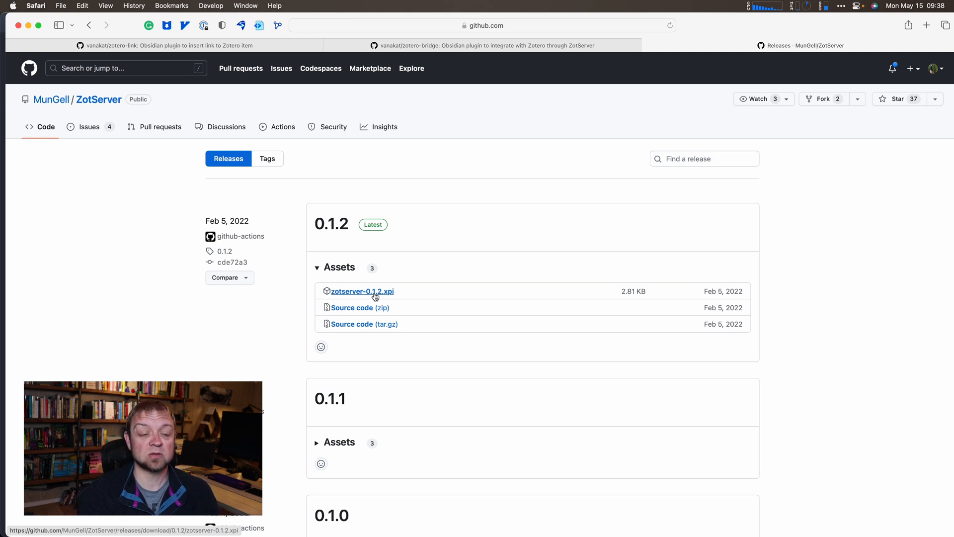
right_click(362, 291)
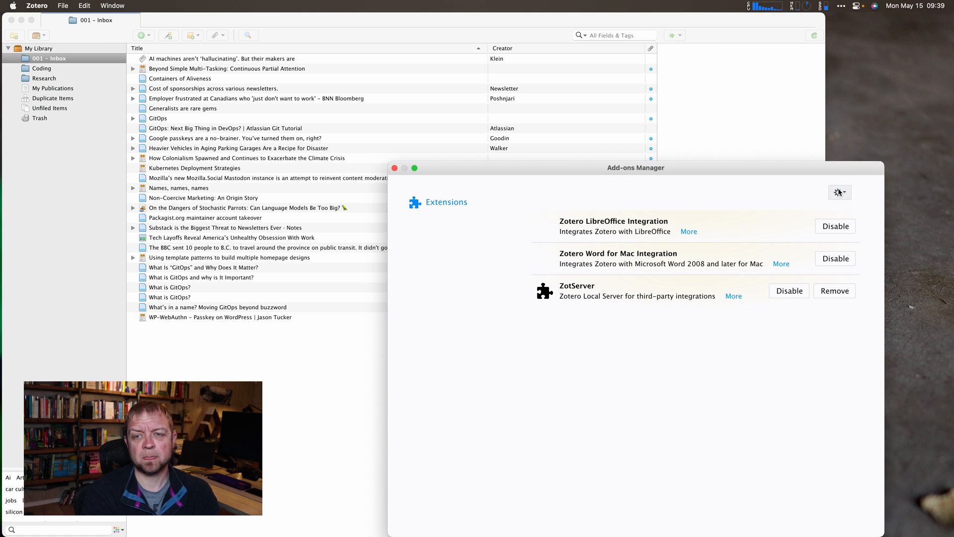
Start Install Add-on From File, cancel the file picker, and close the add-ons manager.
click(839, 192)
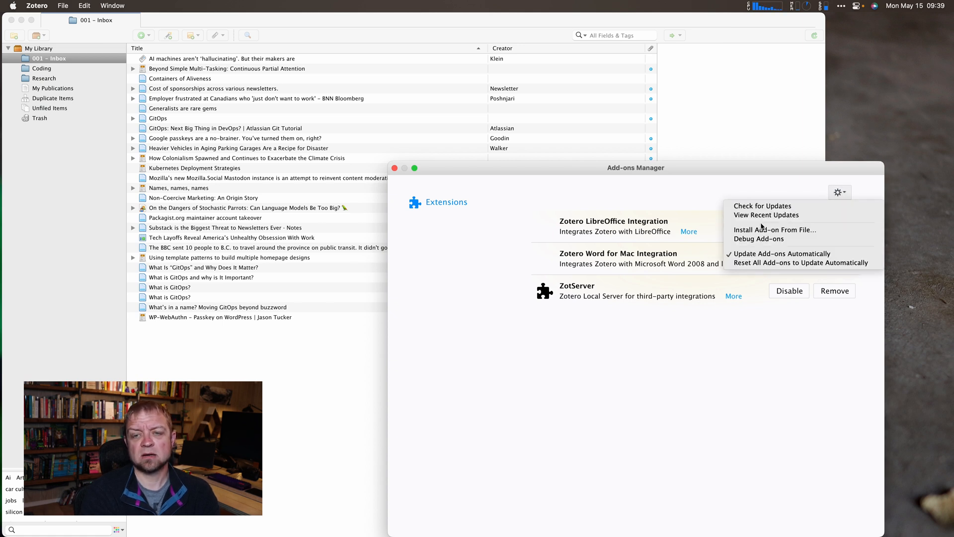
mouse_move(775, 230)
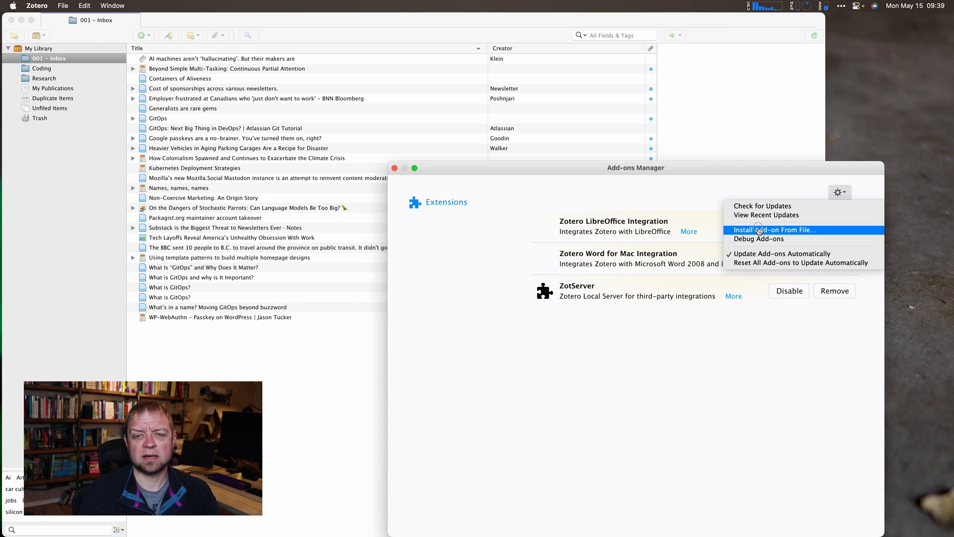
click(776, 229)
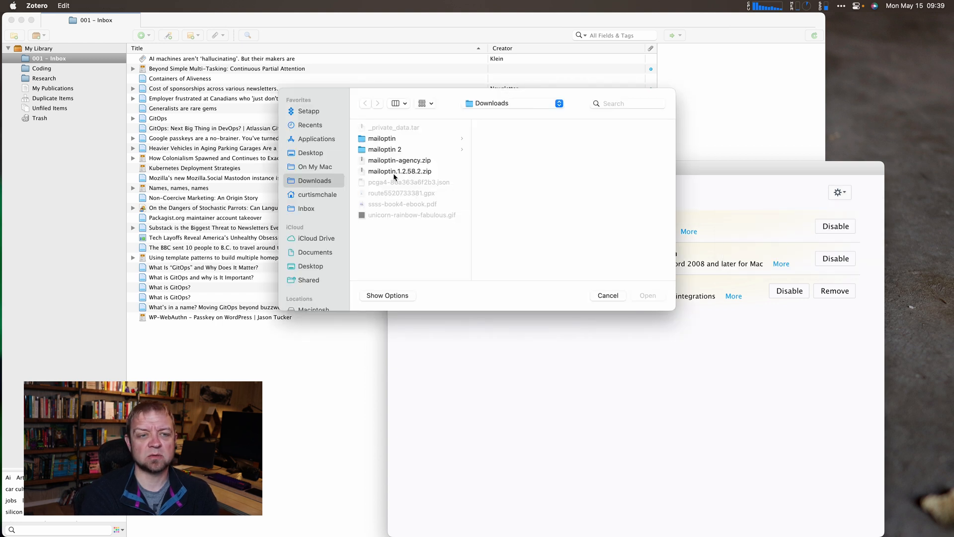
click(606, 295)
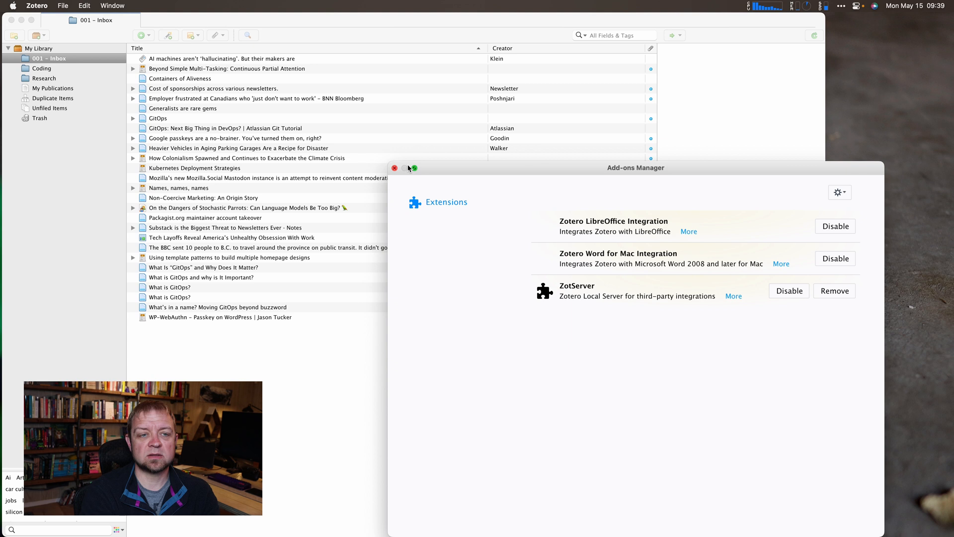
click(395, 168)
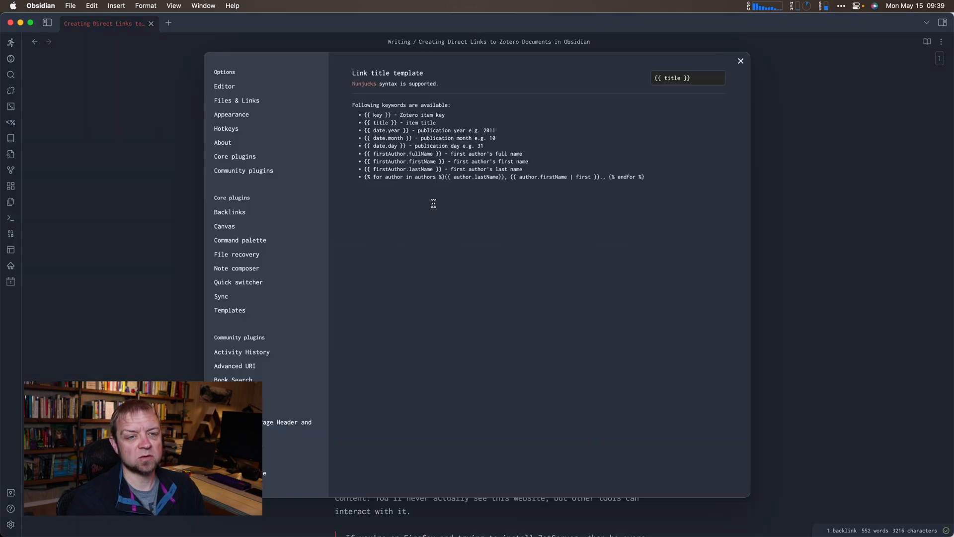
mouse_move(212, 204)
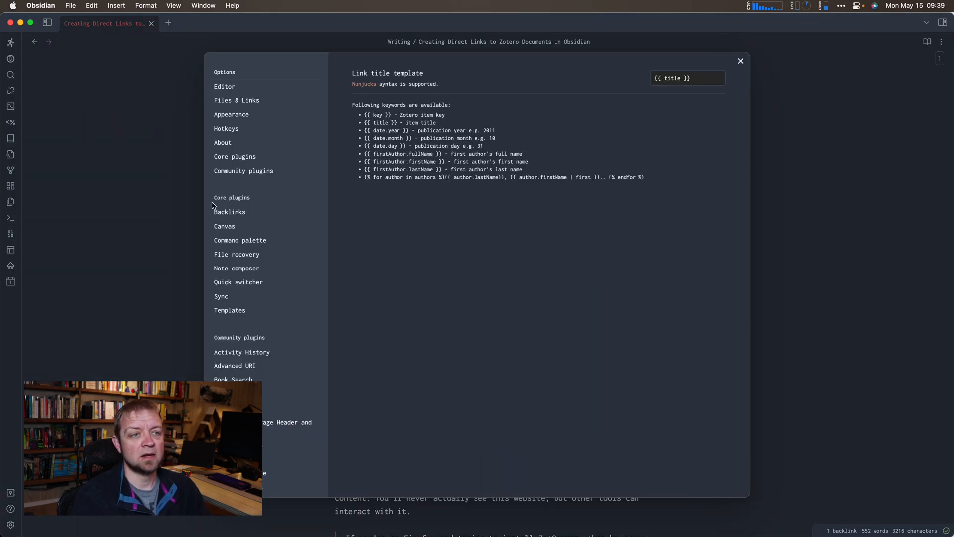
Search community plugins for 'zote', view Zotero Bridge, then the Zotero Link plugin page.
click(243, 170)
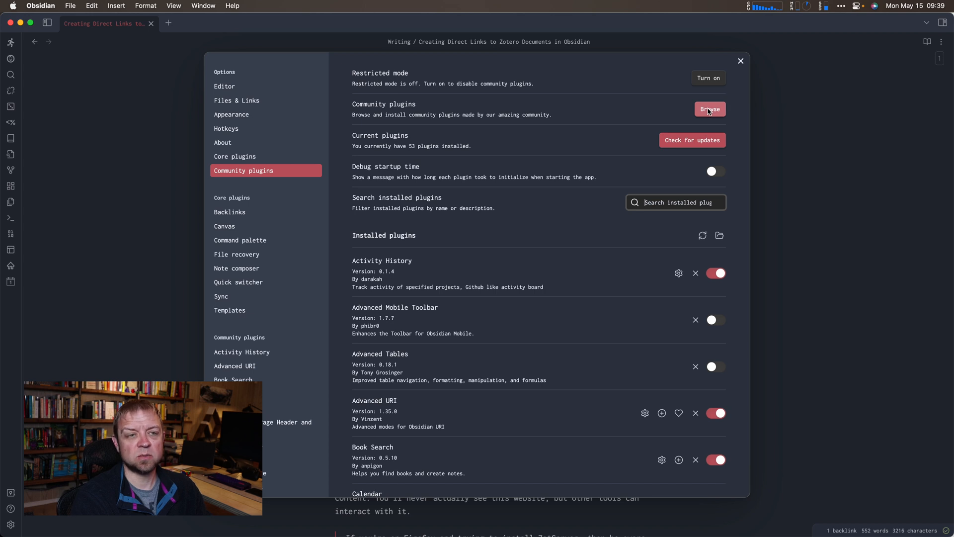
mouse_move(657, 89)
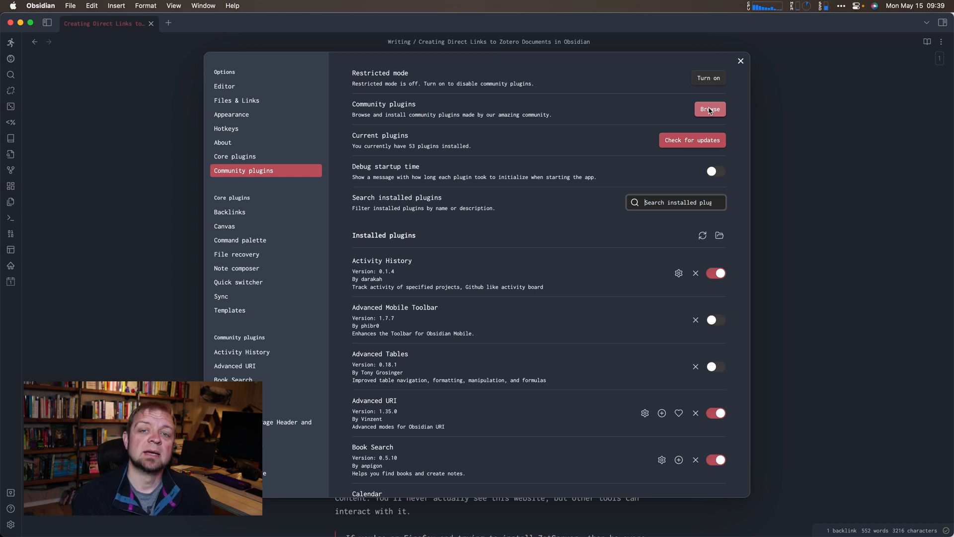
click(709, 109)
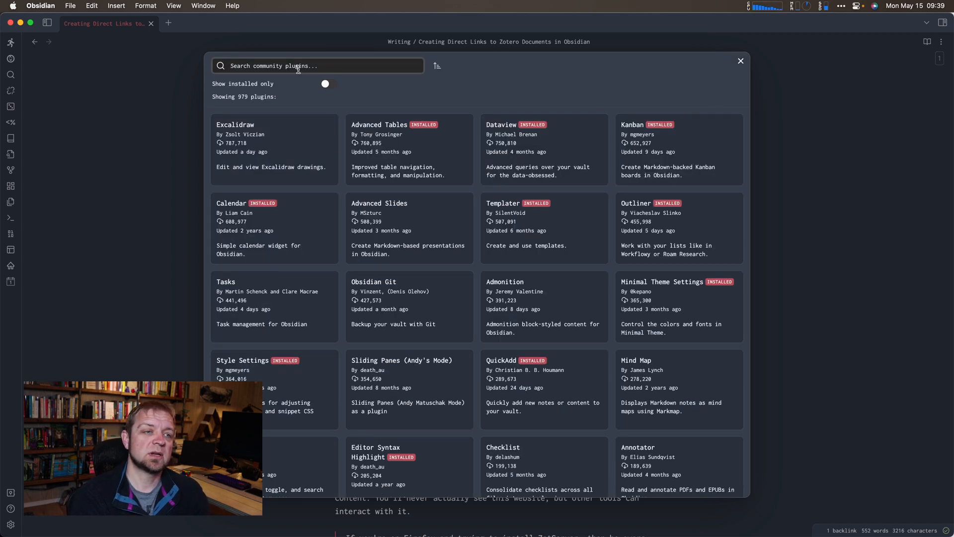
text(zote)
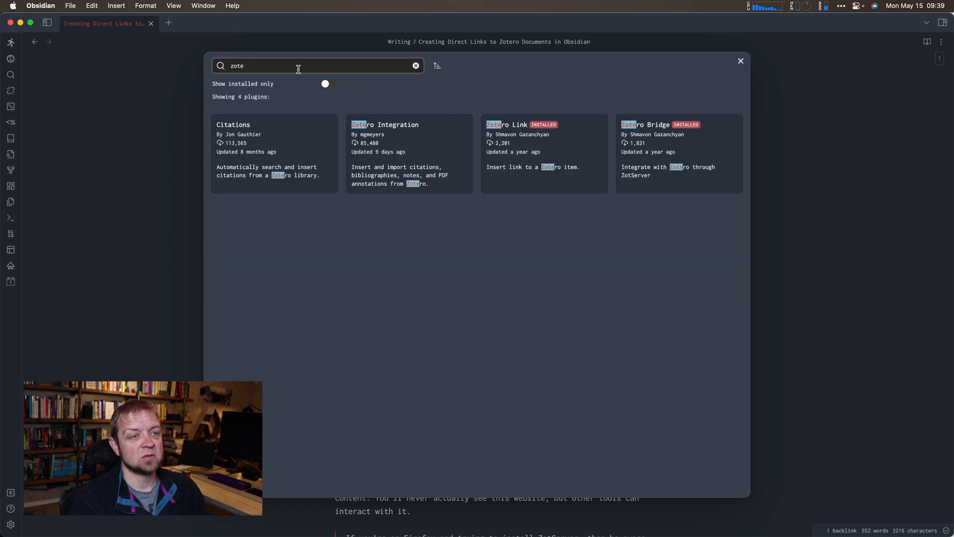
mouse_move(682, 82)
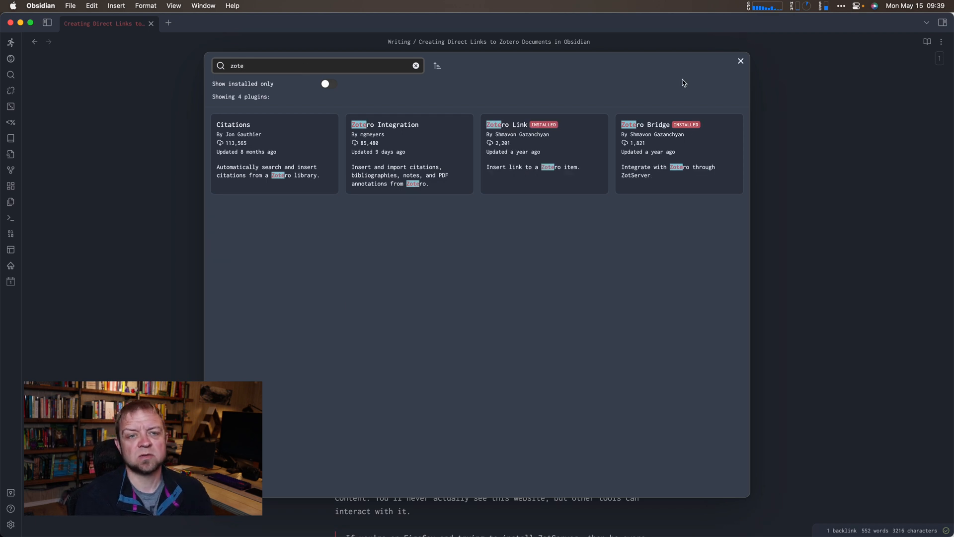
click(678, 153)
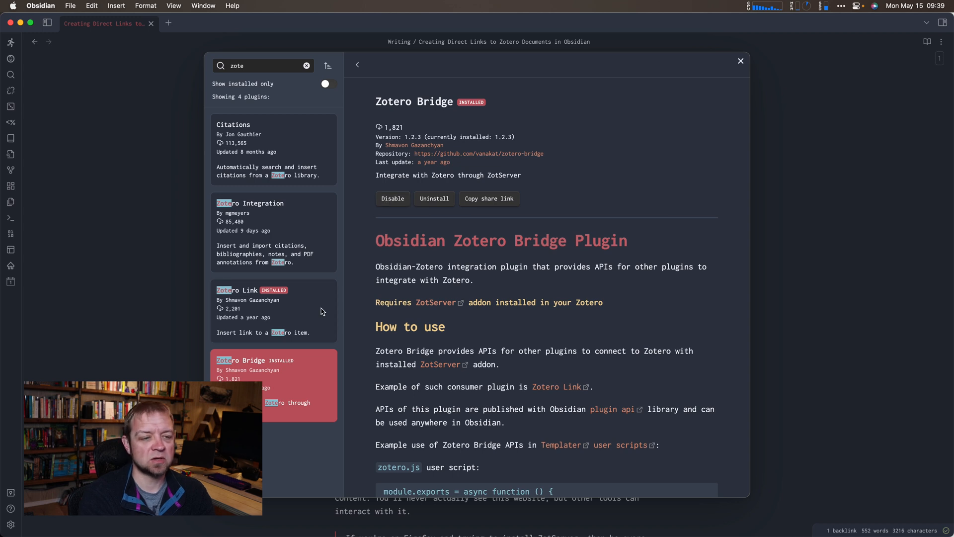
mouse_move(301, 310)
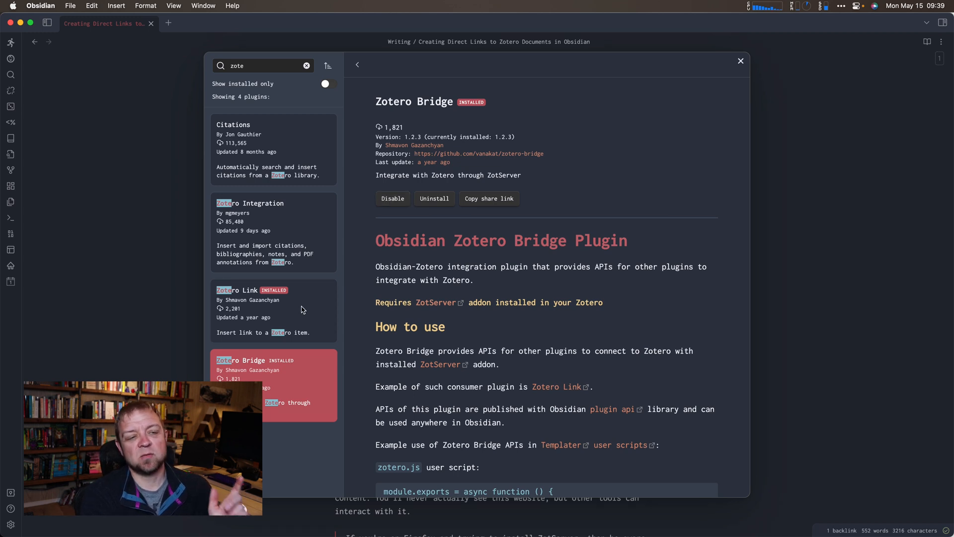
click(249, 310)
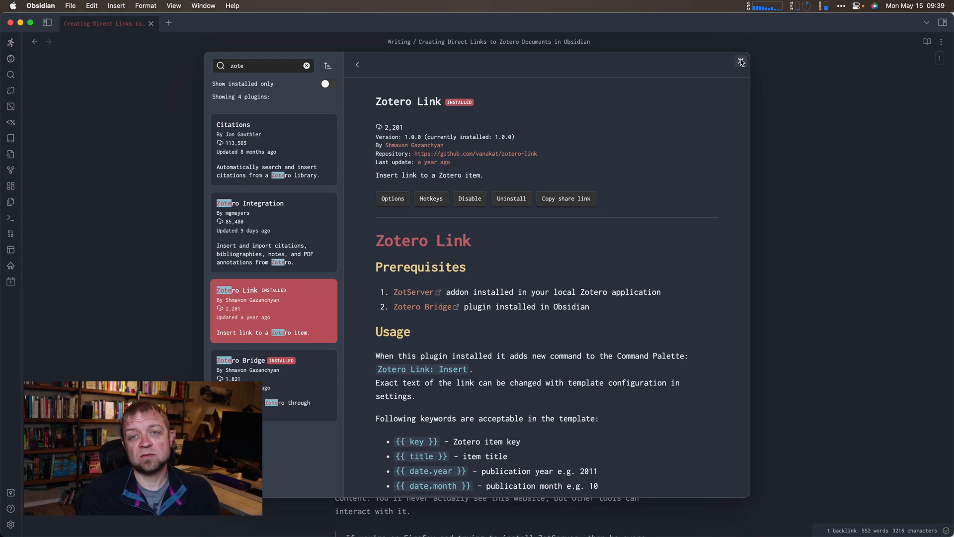
Leave Obsidian settings, select the AI machines article in Zotero and copy its title.
click(741, 62)
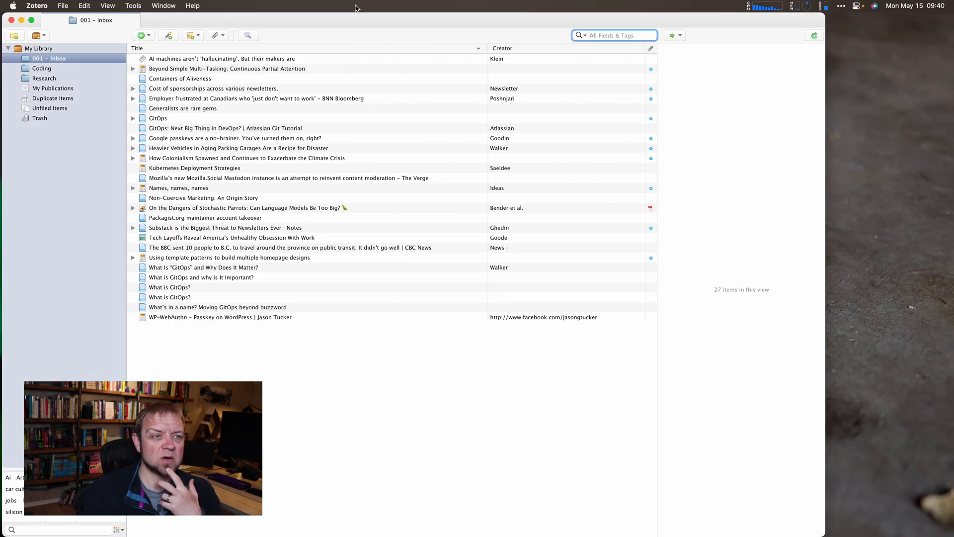
click(220, 58)
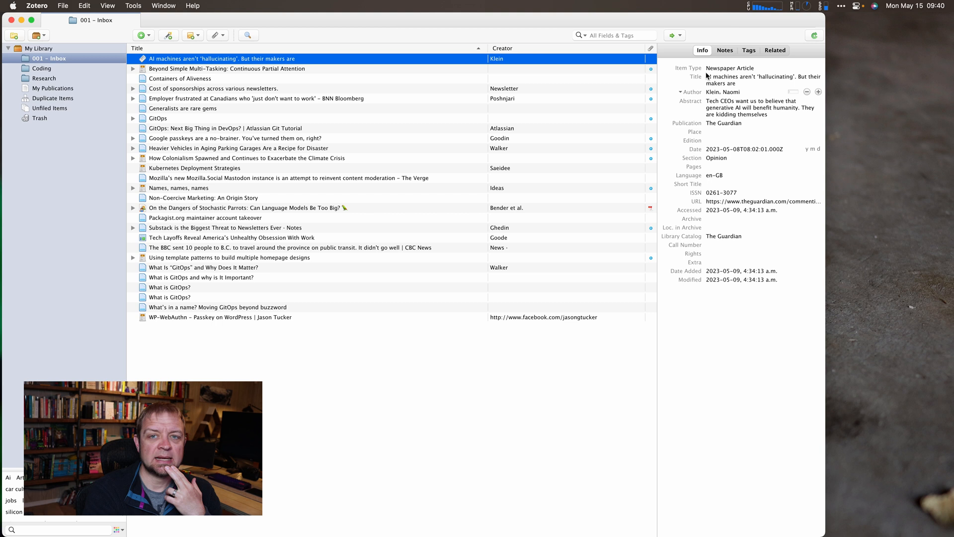
click(730, 68)
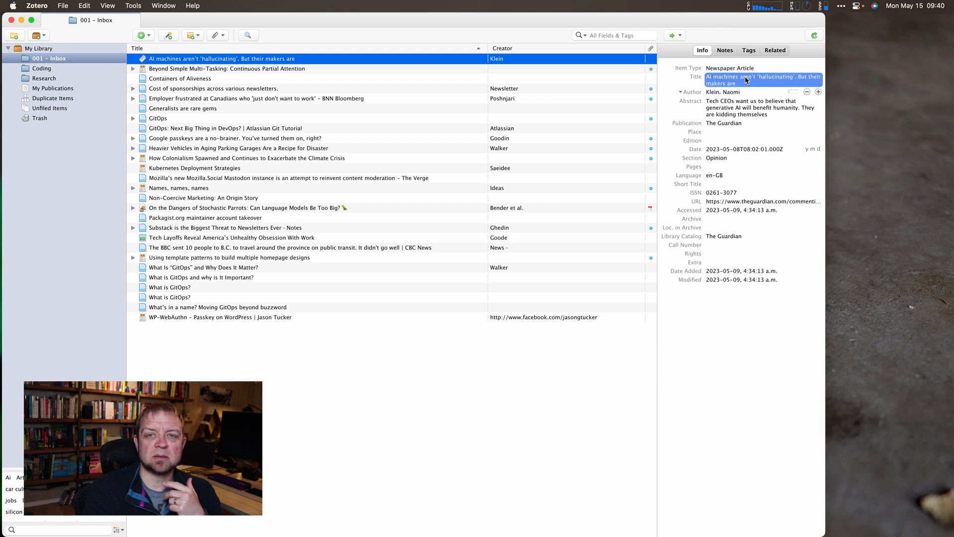
click(760, 80)
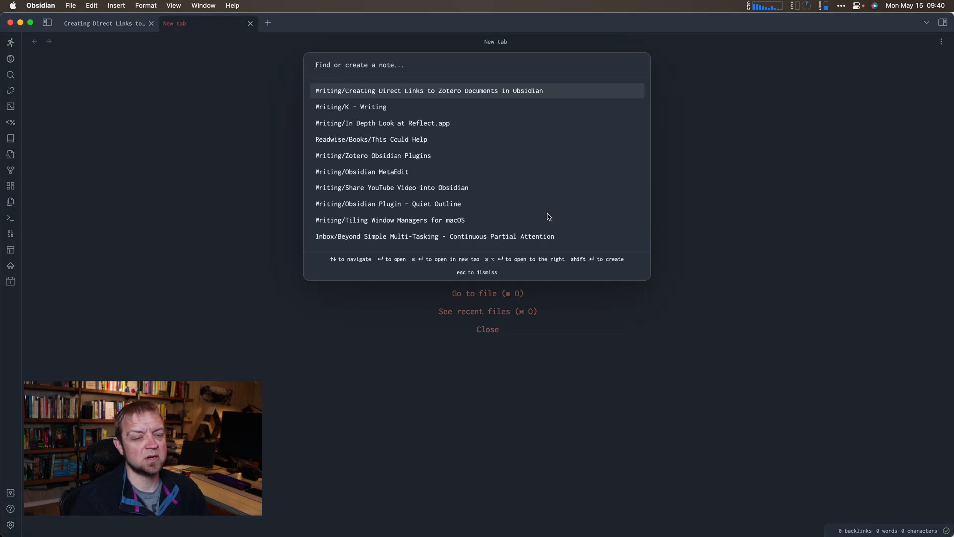
Create the note 'AI machines aren't 'hallucinating'. But their makers are' with the YAML template.
text(AI machines aren't 'hallucinating'. But their makers are)
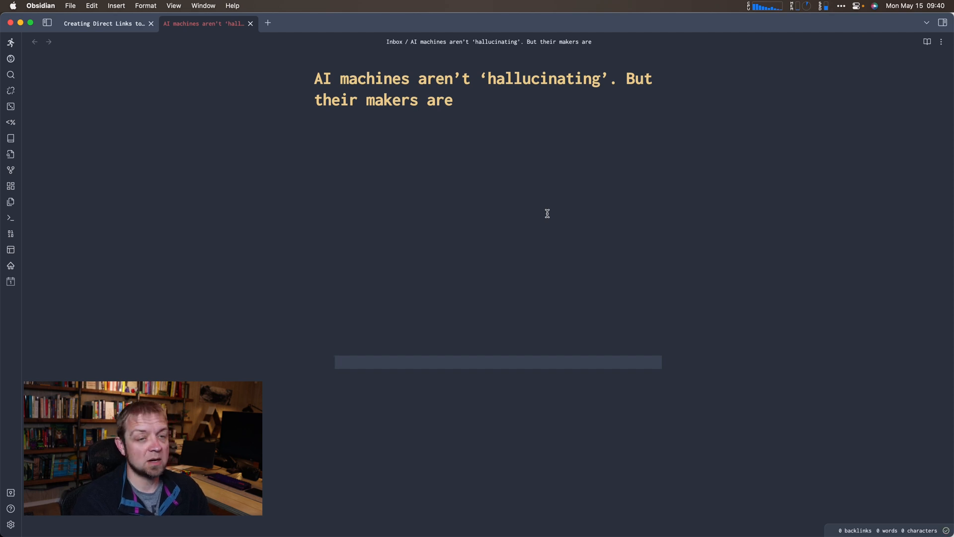
text(yaml)
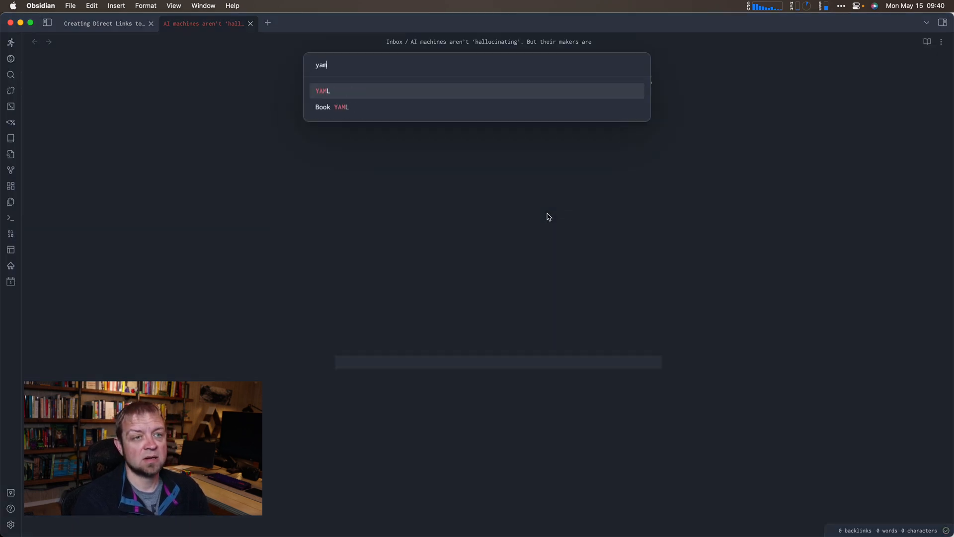
click(322, 91)
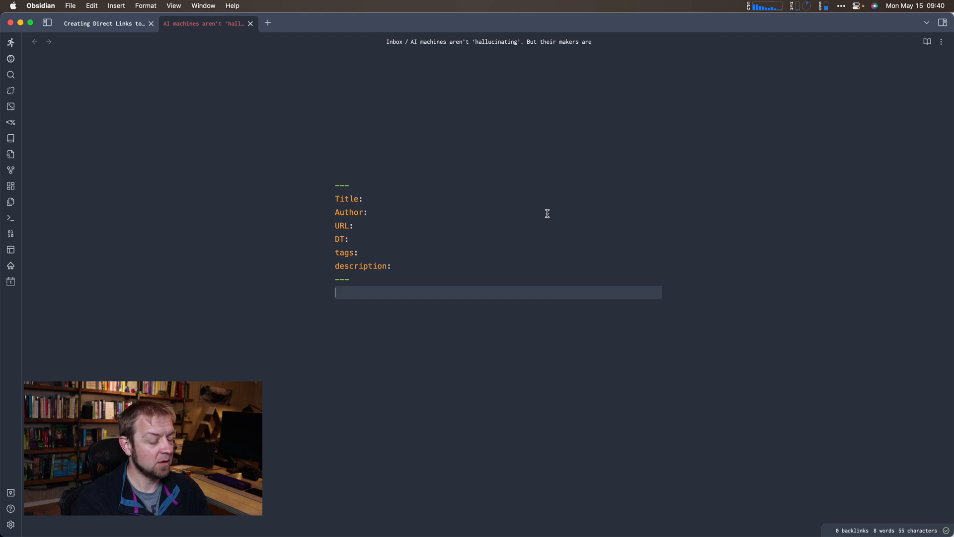
Run Zotero Link: Insert, search 'AI machines' and link the matching Zotero item.
text(zot)
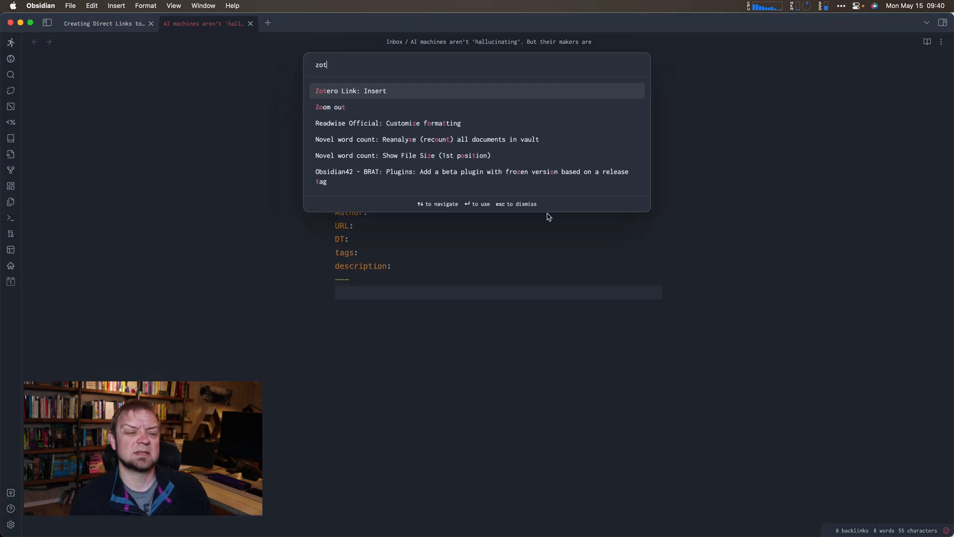
click(350, 90)
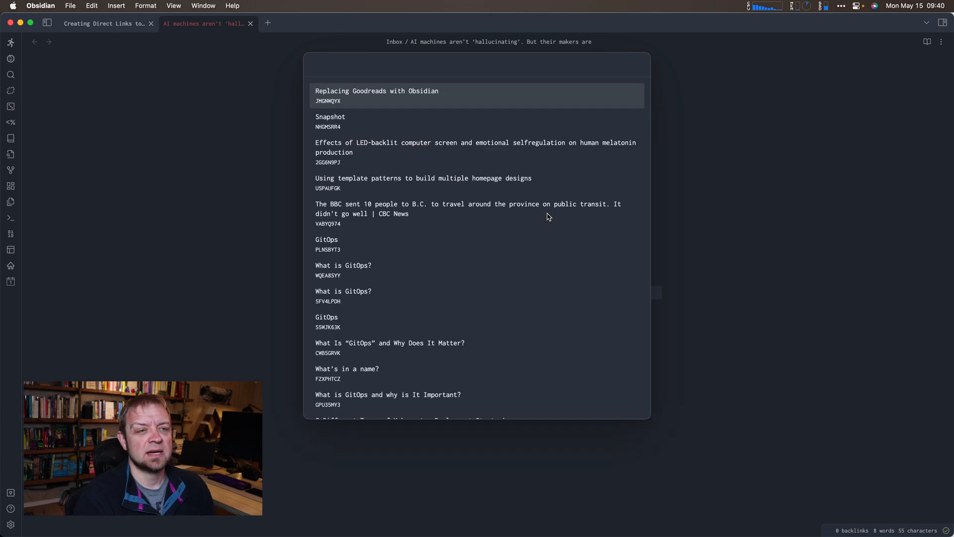
text(AI)
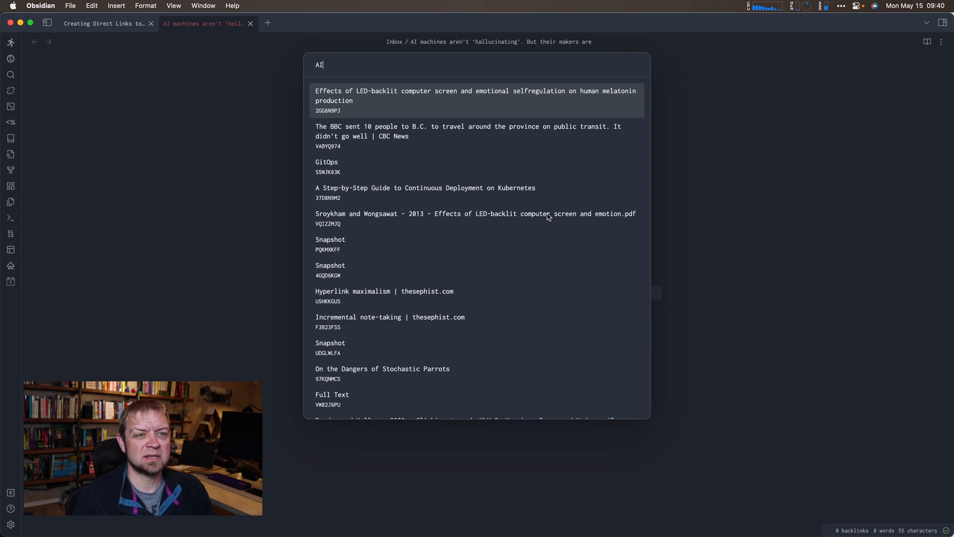
text(machines)
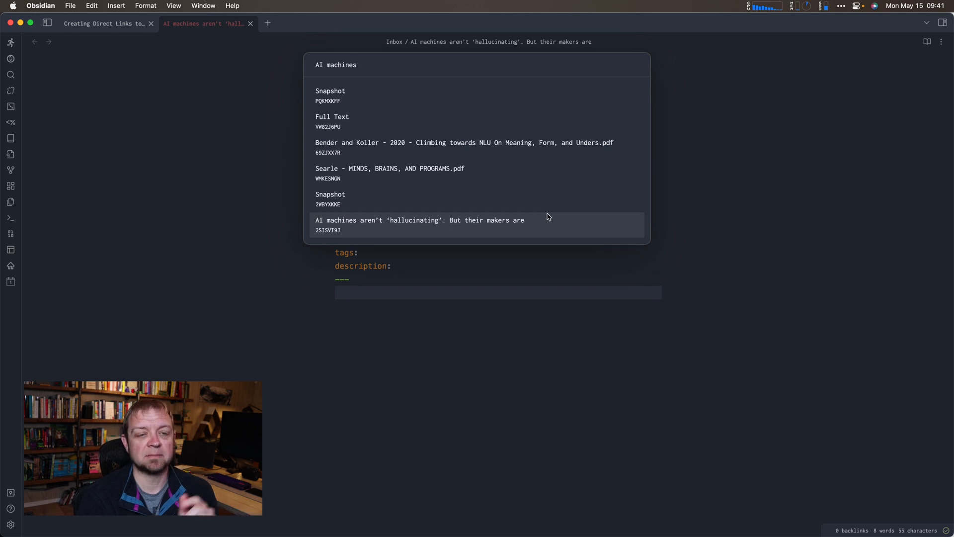
click(419, 225)
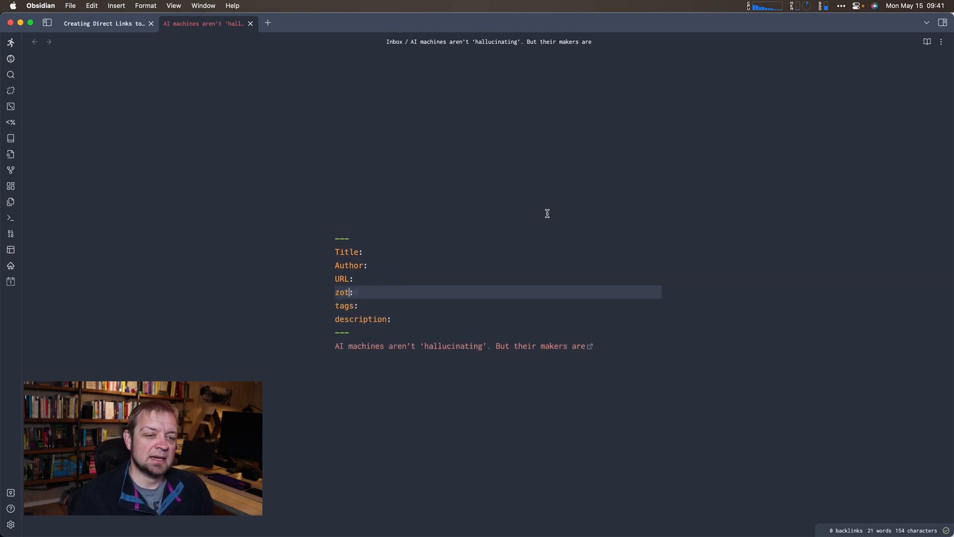
Add zotero: zotero://select/library/items/2SISVI9J to frontmatter, drop the inline link, copy the Obsidian URL.
text(ero: zotero://select/library/items/2SISVI9J)
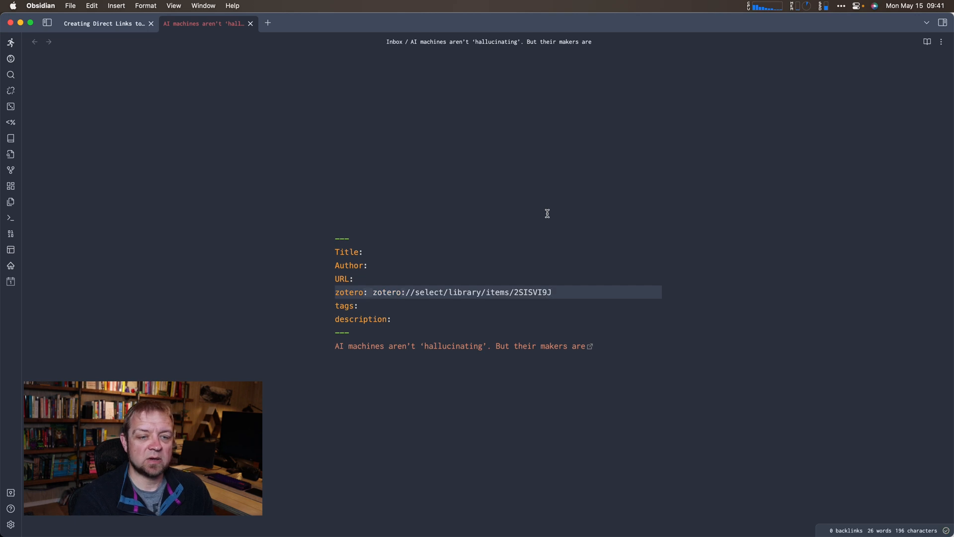
mouse_move(434, 299)
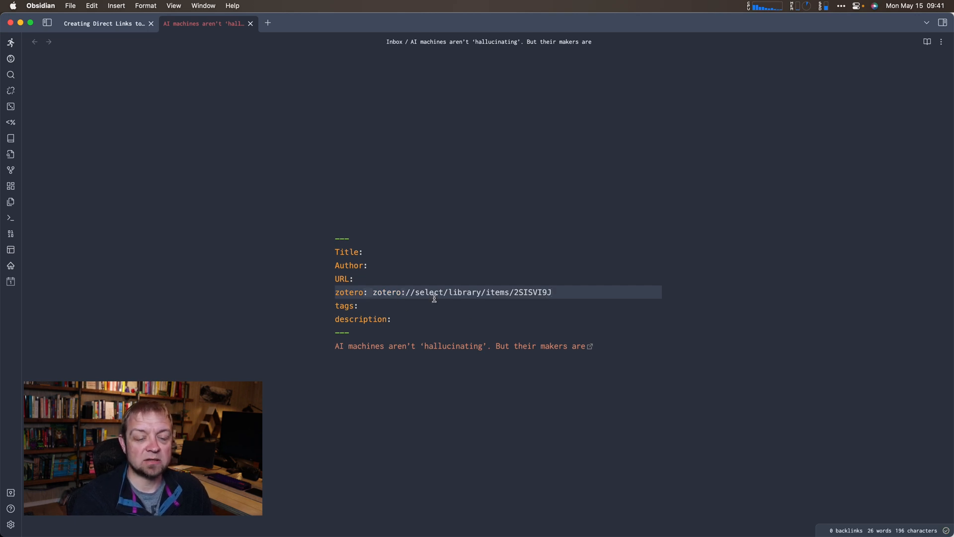
mouse_move(567, 329)
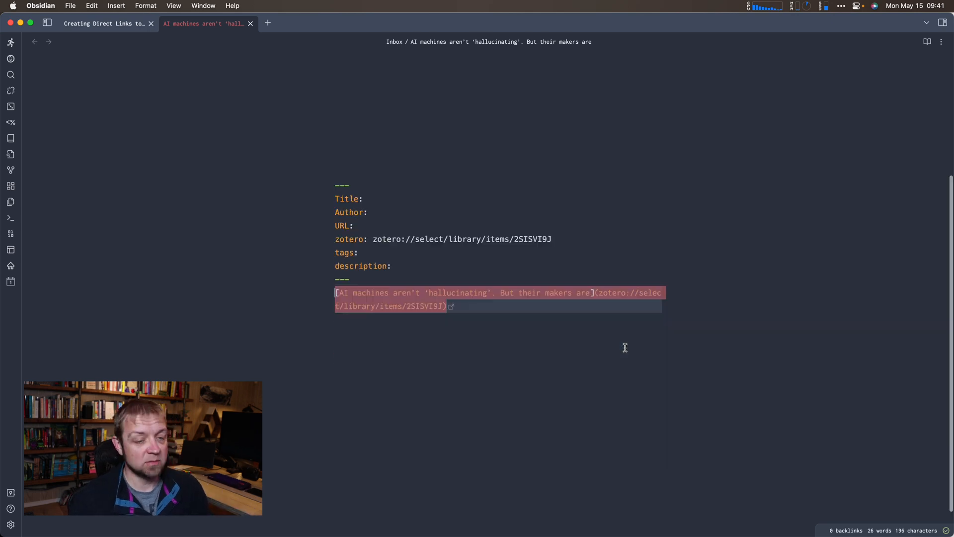
key(cmd+p)
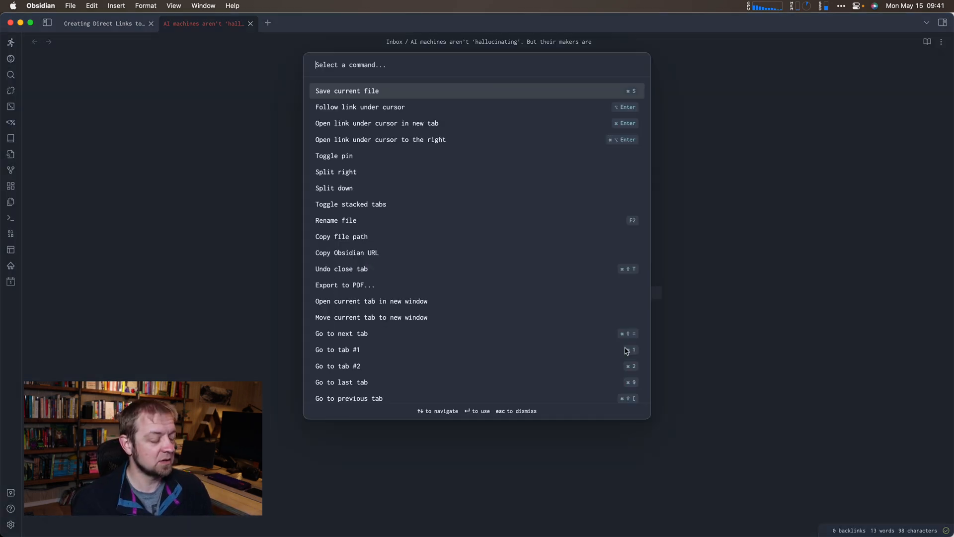
click(346, 253)
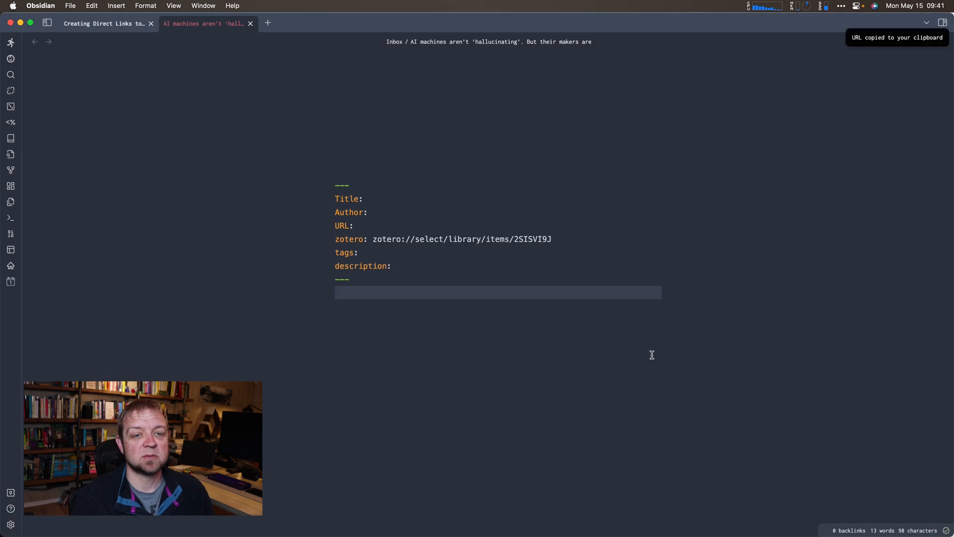
Add a child note with the obsidian:// URL to the AI machines item, then return to Obsidian.
click(460, 239)
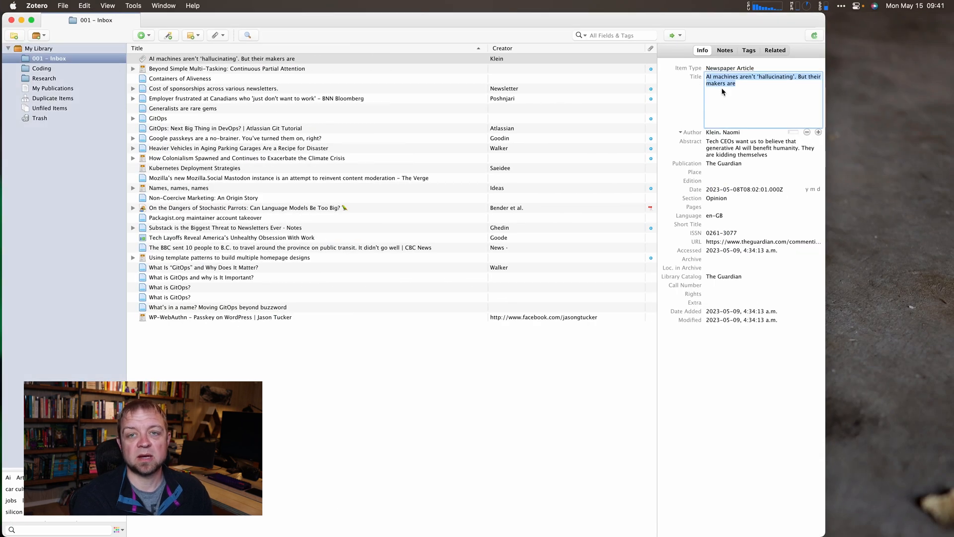
click(725, 50)
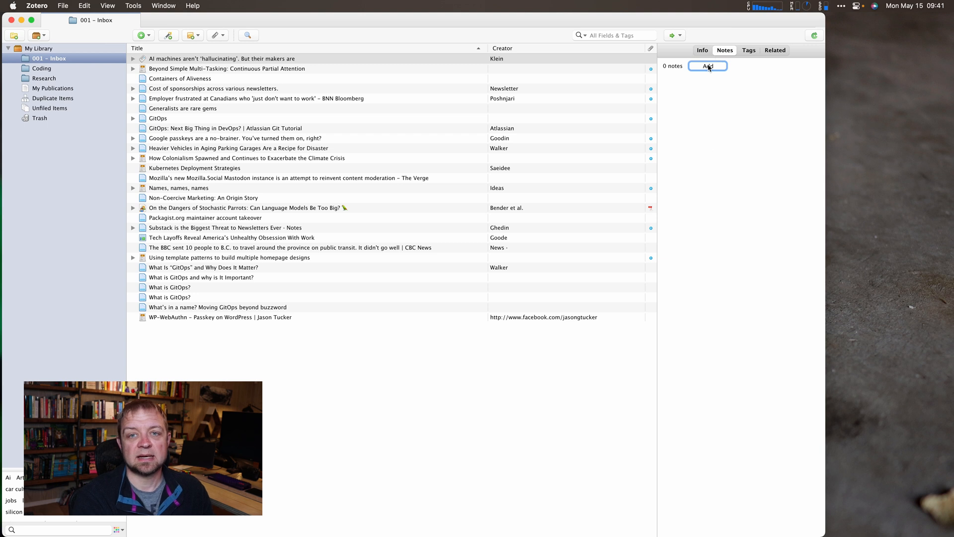
click(707, 65)
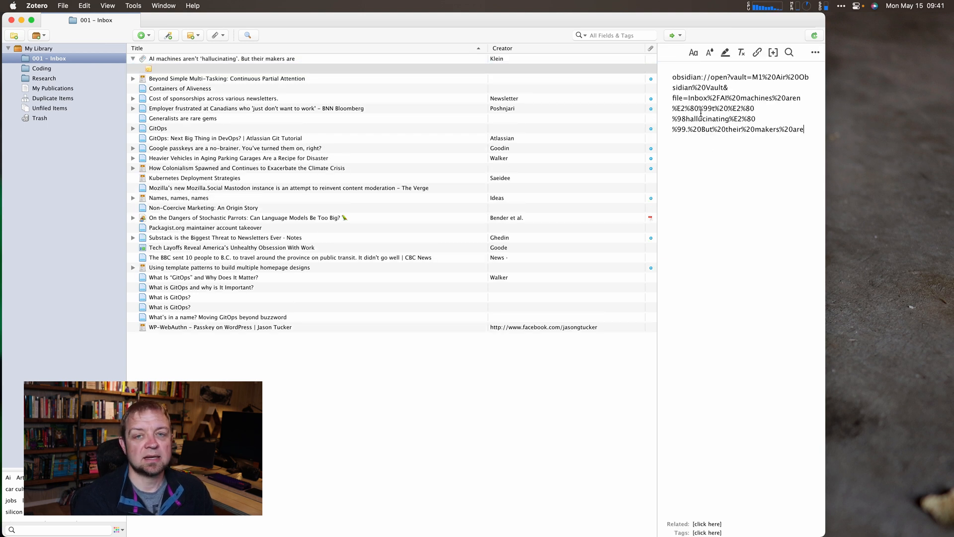
click(132, 59)
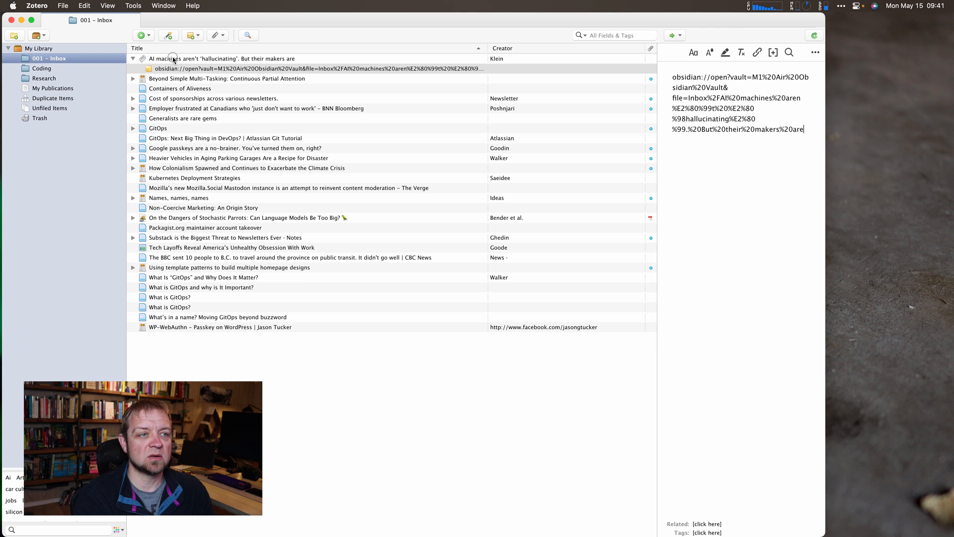
click(702, 50)
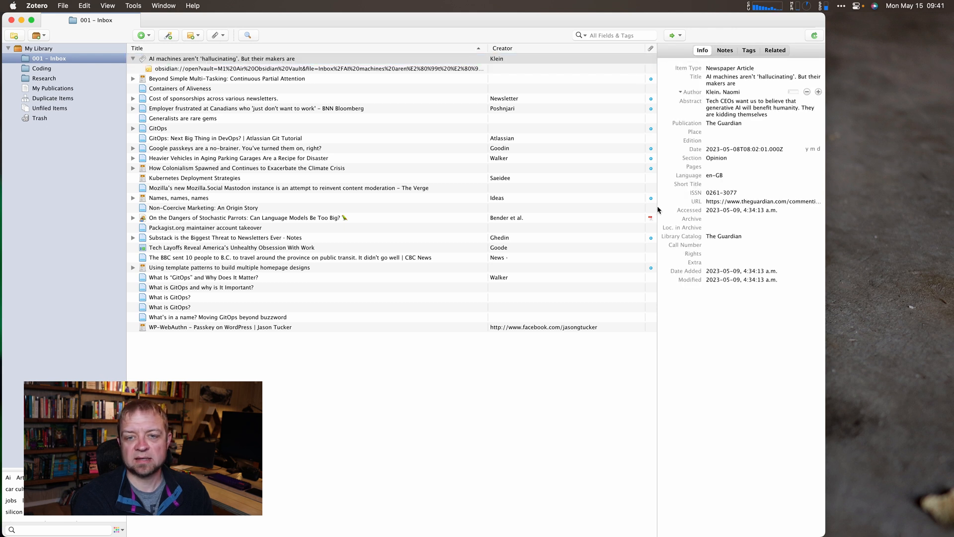
mouse_move(762, 56)
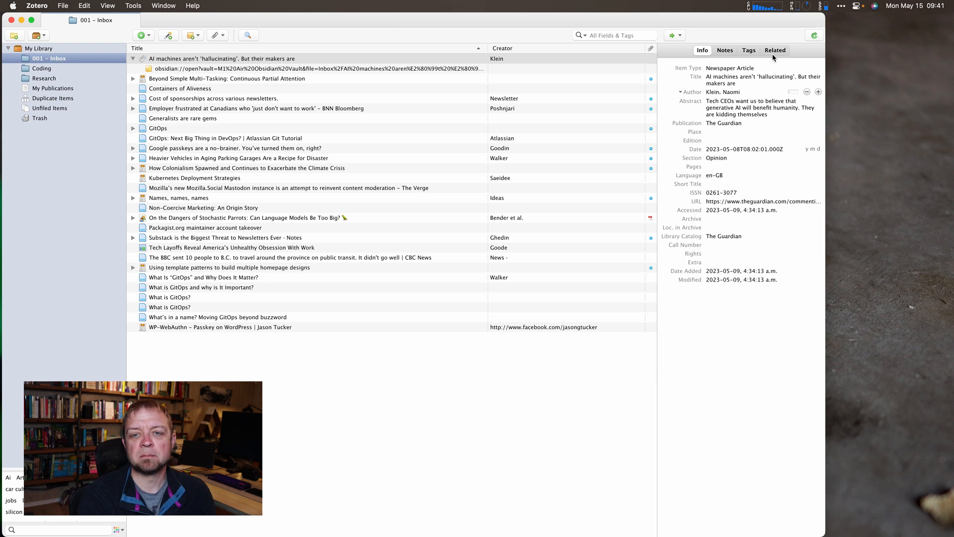
click(760, 200)
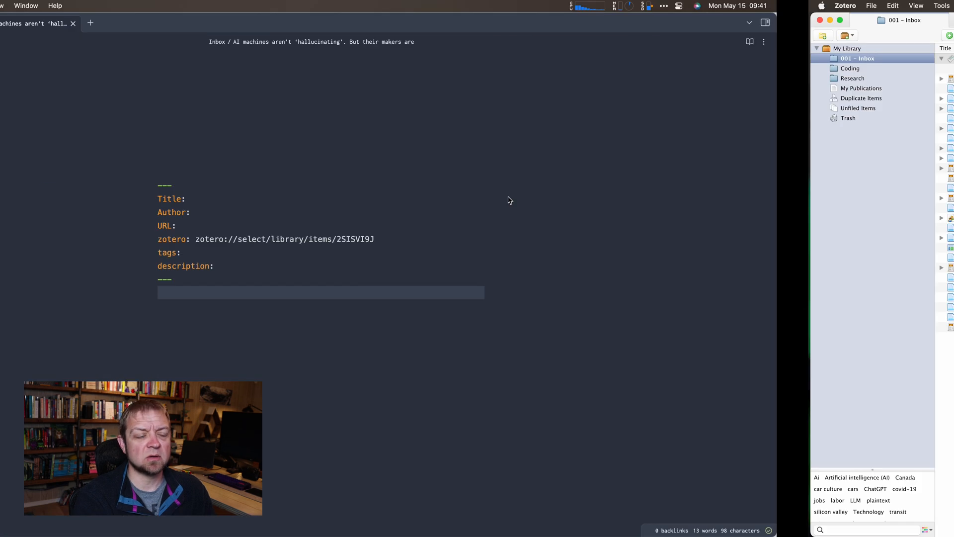
text(https://www.theguardian.com/commentisfree/2023/may/08/ai-machines-hallucinating-naomi-klein)
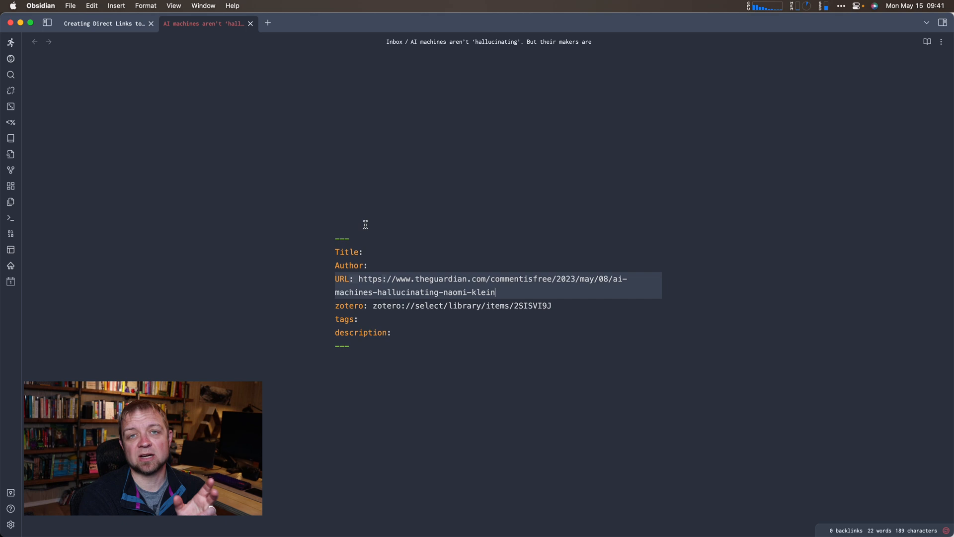
mouse_move(376, 258)
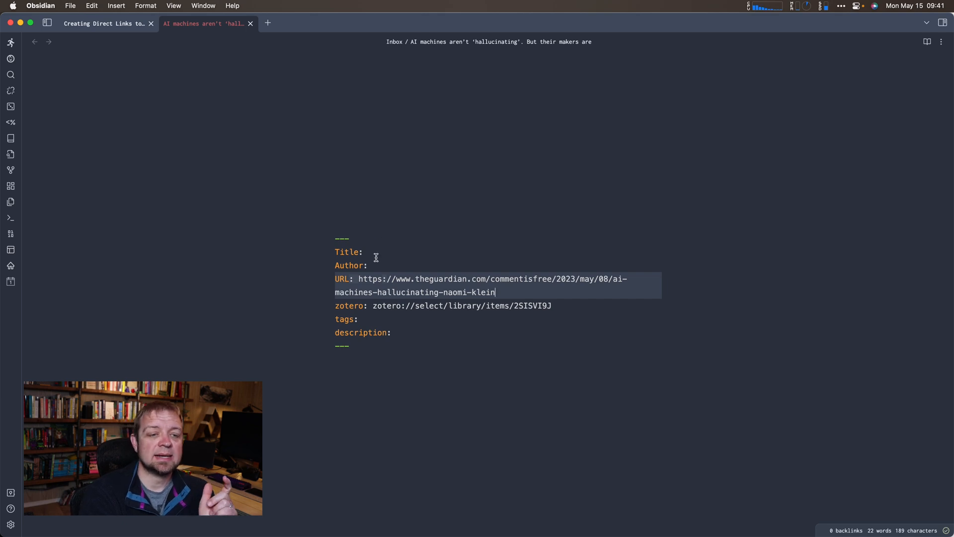